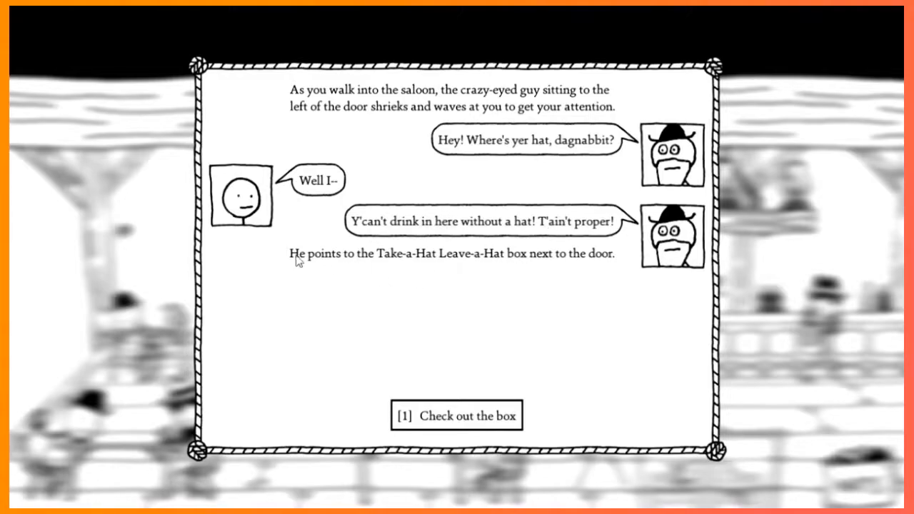
# Grab the battered derby from the hat box by the door and reply "Yeah?" to Pete
pyautogui.click(456, 414)
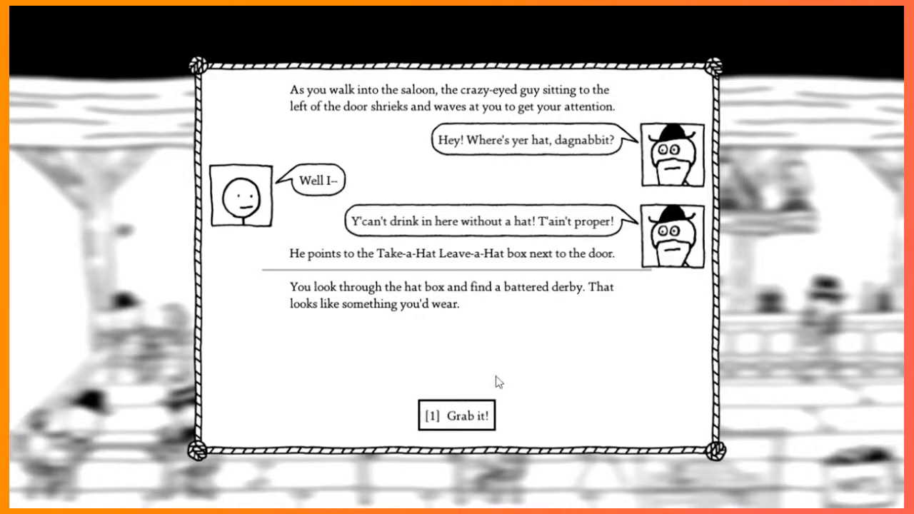
pyautogui.moveTo(473, 420)
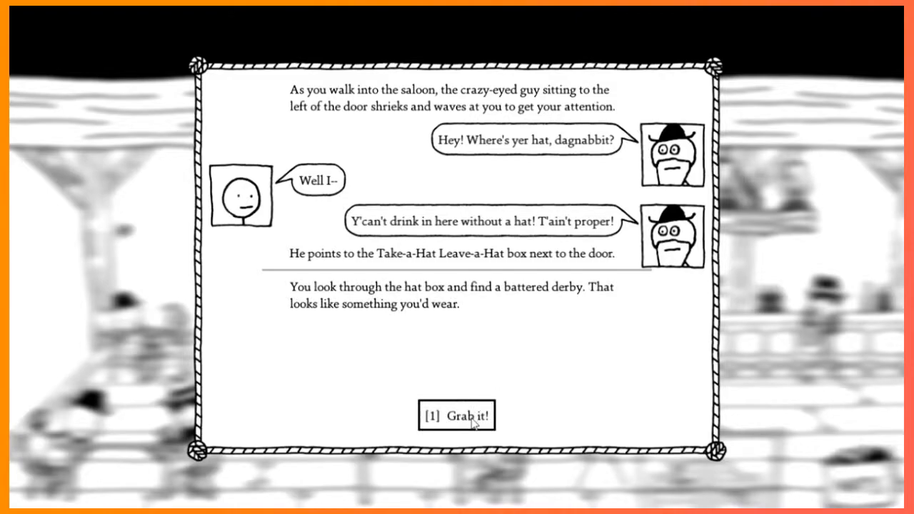
pyautogui.click(458, 416)
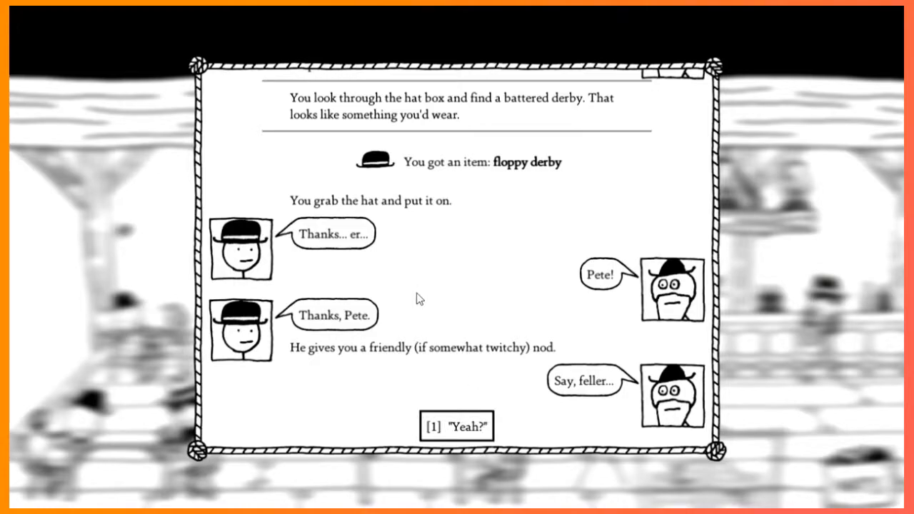
pyautogui.moveTo(507, 335)
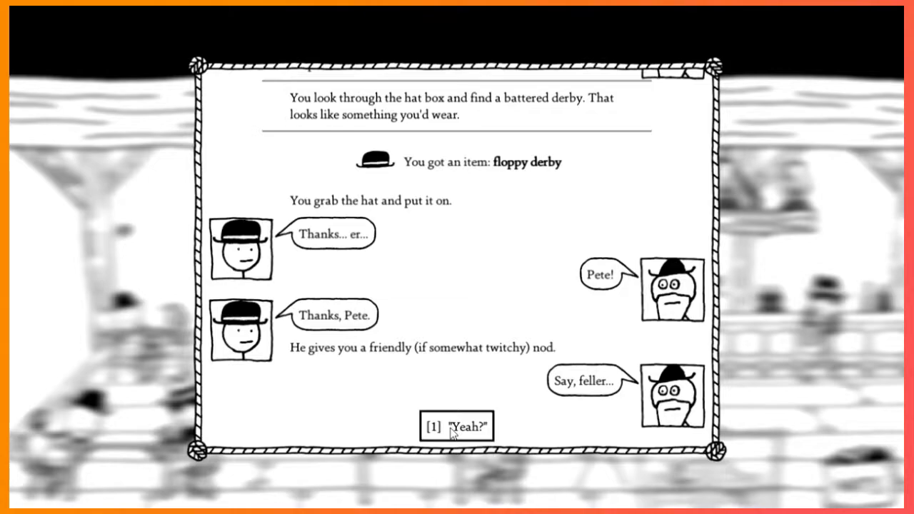
pyautogui.click(456, 426)
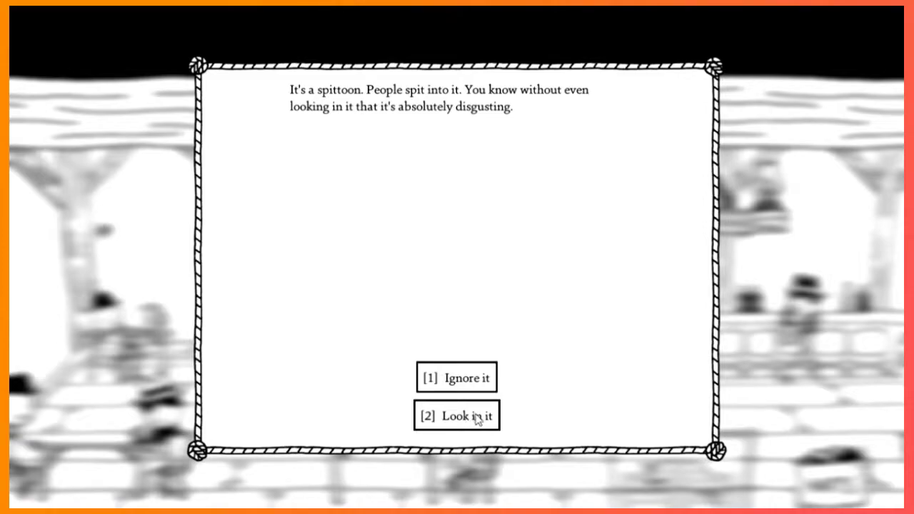
# Peer into the spittoon, look closer and reach for the shiny thing at the bottom
pyautogui.click(457, 414)
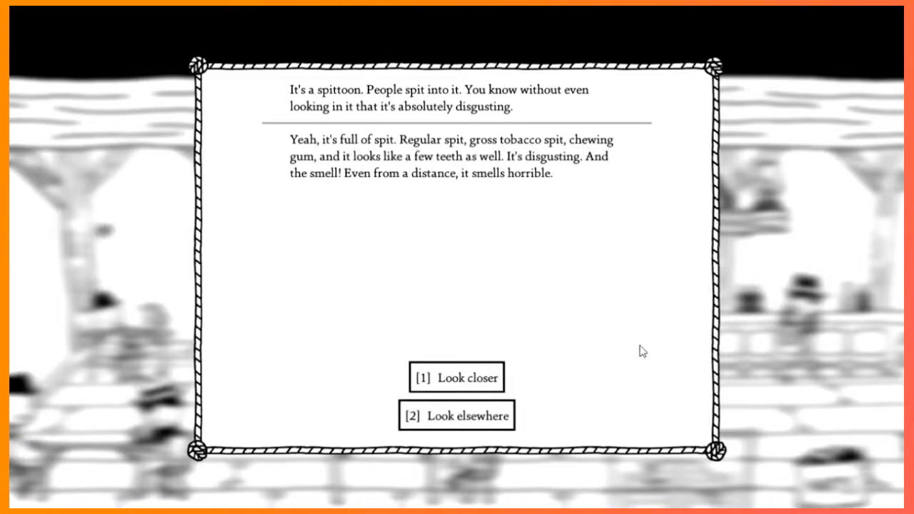
pyautogui.moveTo(420, 360)
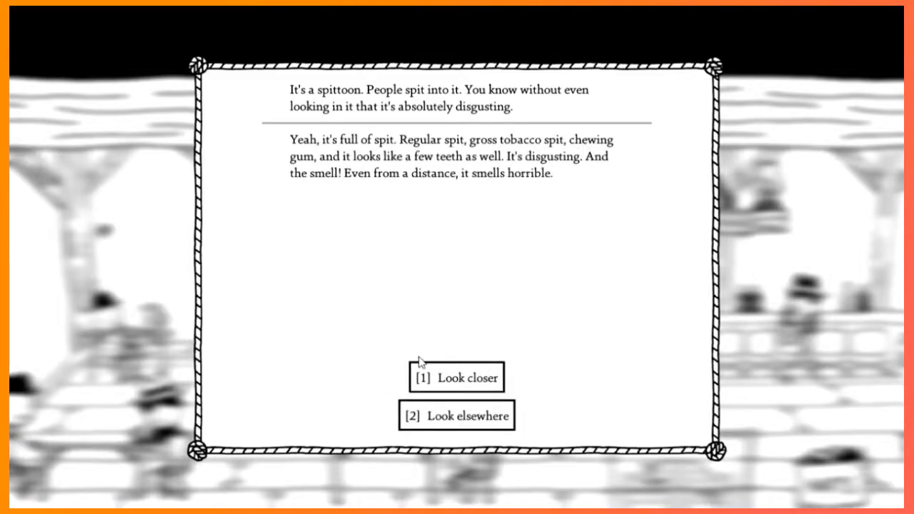
pyautogui.moveTo(574, 401)
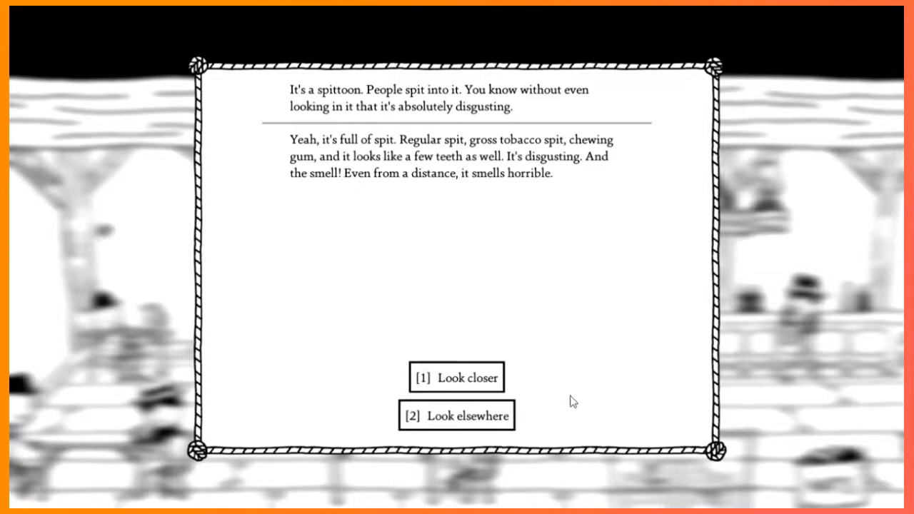
pyautogui.moveTo(526, 412)
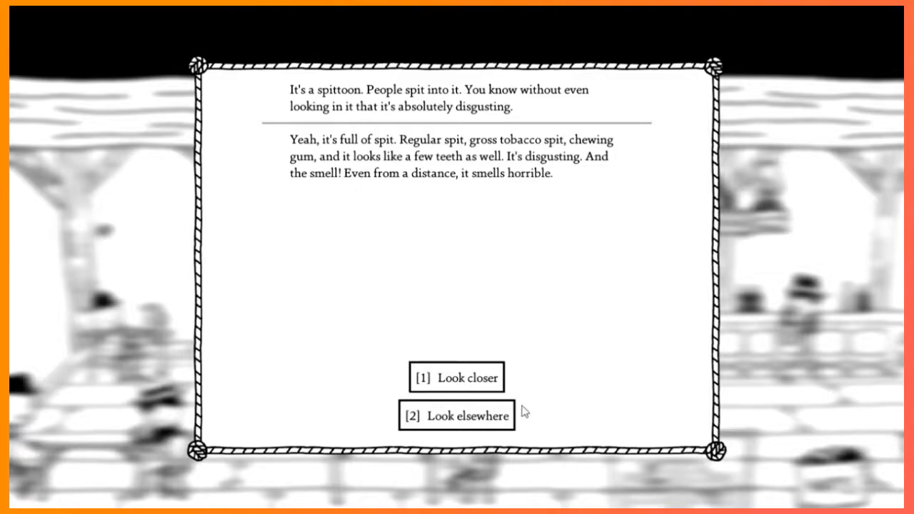
pyautogui.click(455, 377)
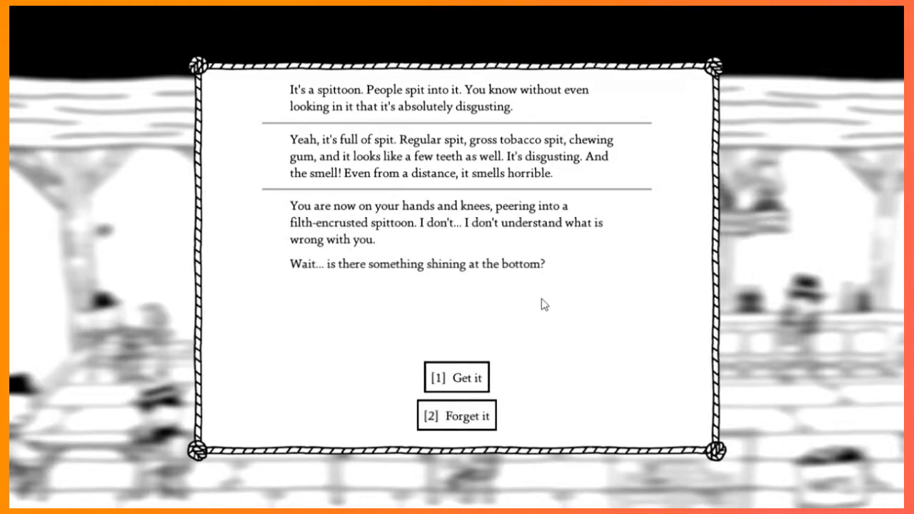
pyautogui.click(457, 377)
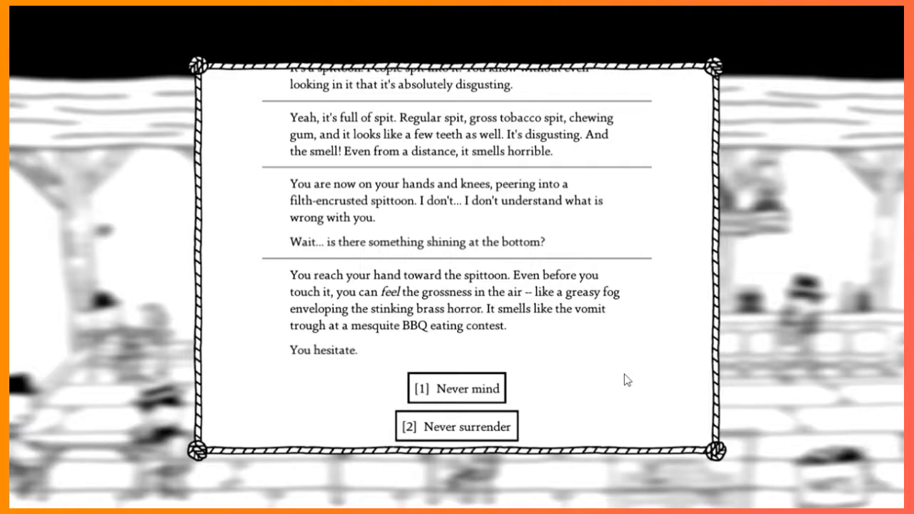
# Keep reaching despite the grossness, search the contents and accept the nasty ring
pyautogui.click(454, 426)
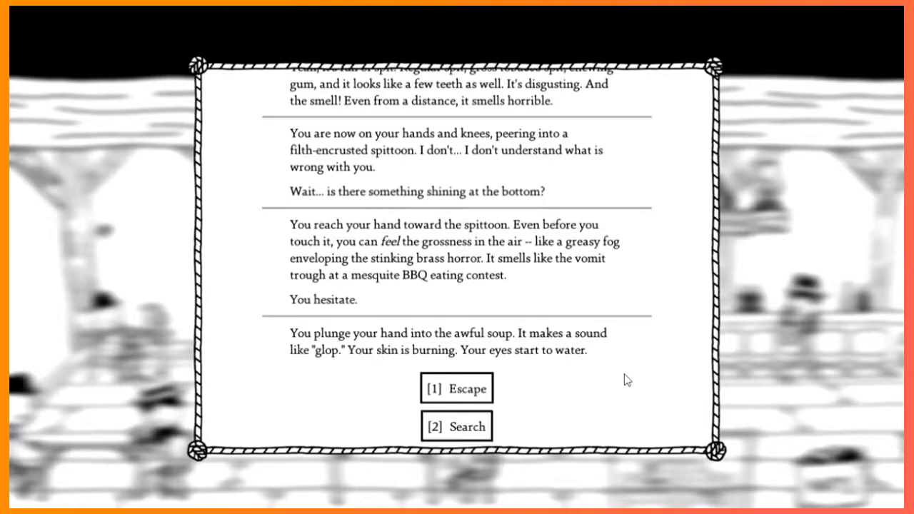
pyautogui.click(457, 425)
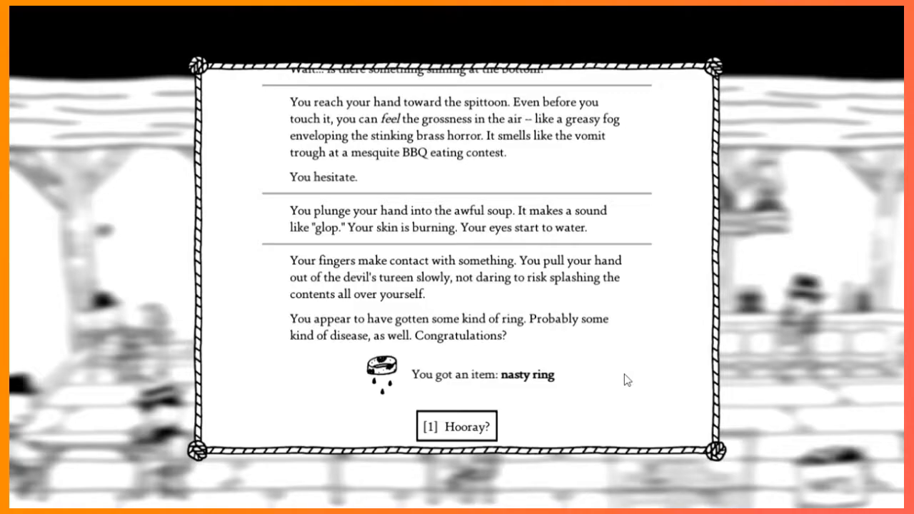
pyautogui.click(456, 425)
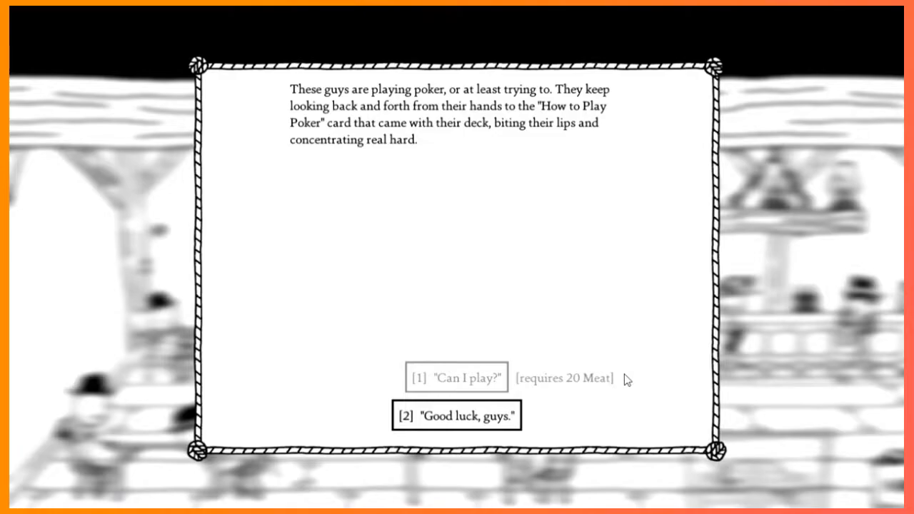
# Tell the poker players "Good luck, guys." rather than paying 20 Meat to play
pyautogui.click(458, 414)
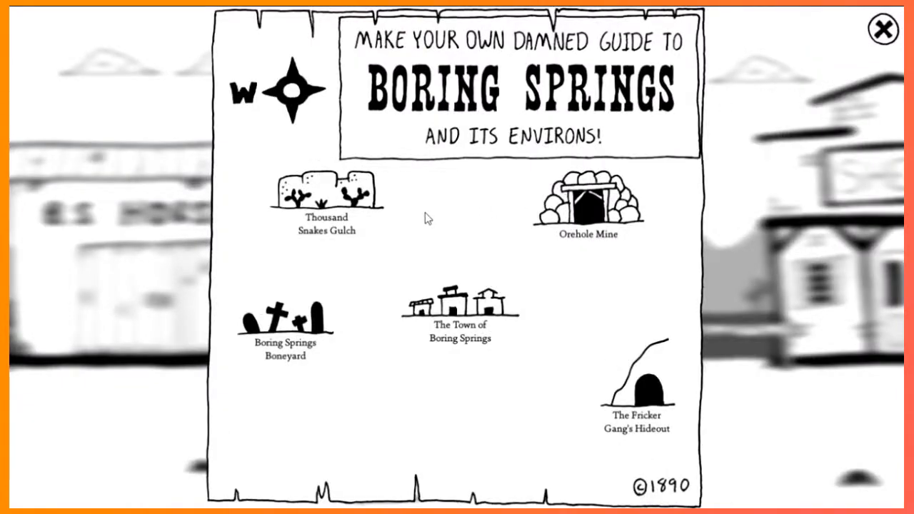
# Travel to Orehole Mine and dig through the ore cart for leftover Meat ore
pyautogui.click(587, 203)
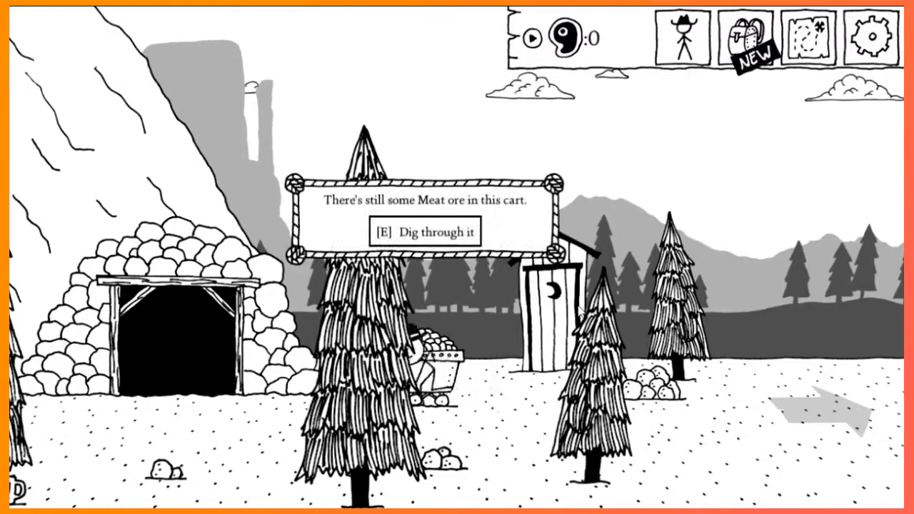
pyautogui.press('e')
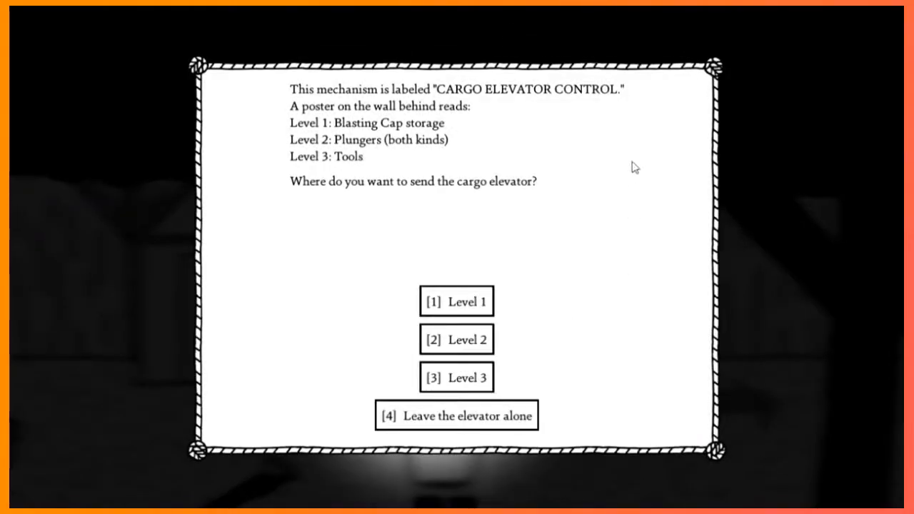
pyautogui.moveTo(381, 157)
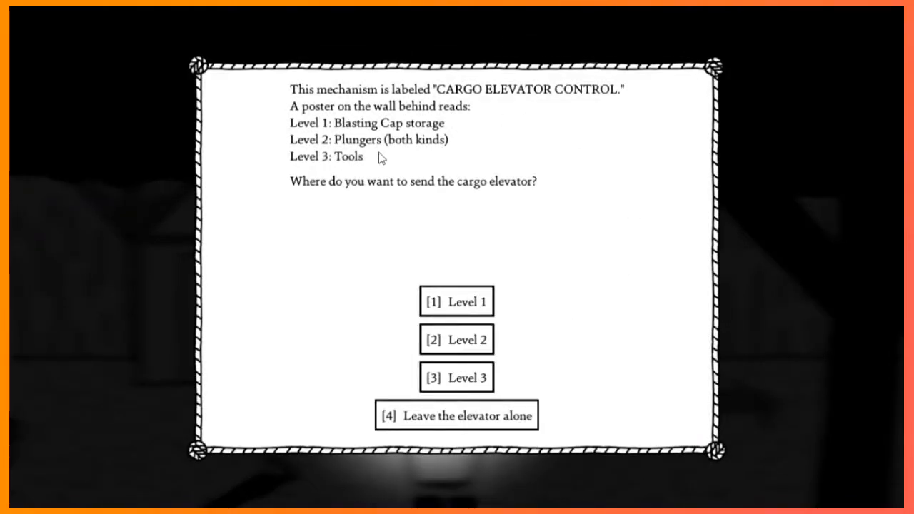
pyautogui.moveTo(512, 428)
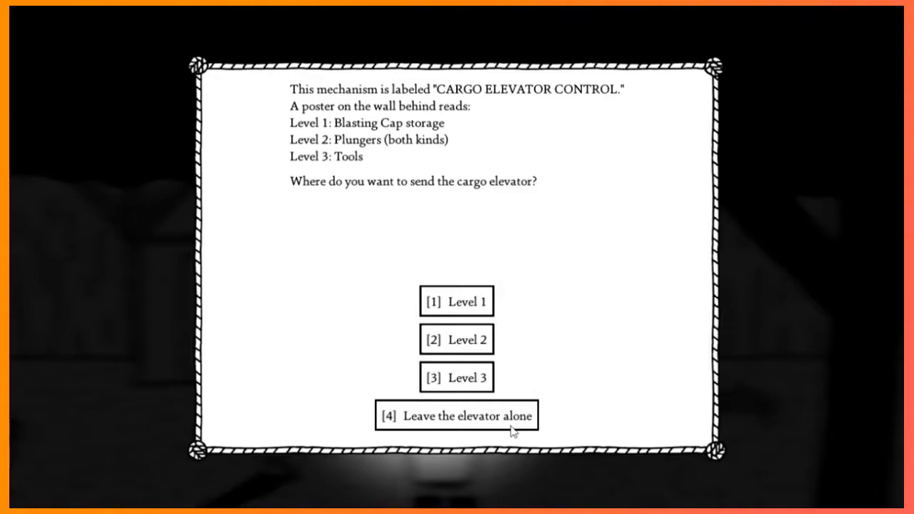
# Leave the cargo elevator alone at the control panel
pyautogui.click(457, 416)
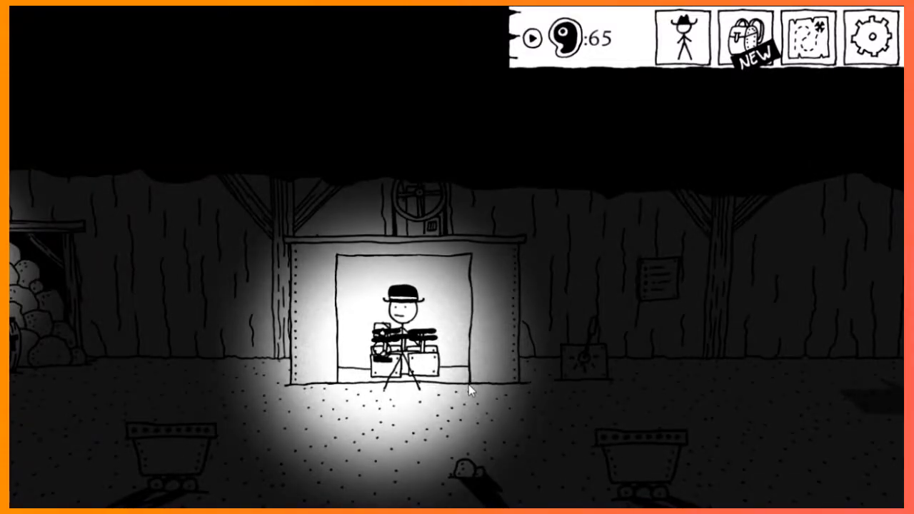
# Hook the plunger up to the TNT and choose a level to send the cargo elevator to
pyautogui.click(397, 350)
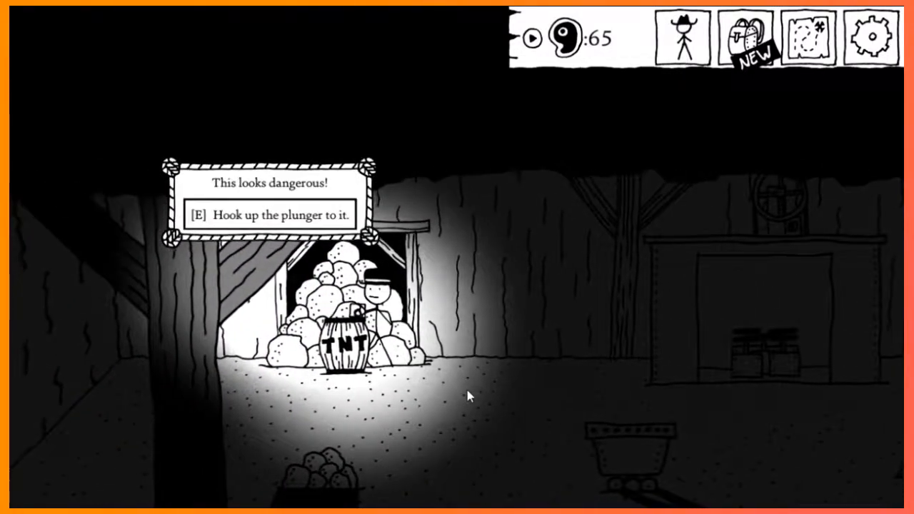
pyautogui.press('e')
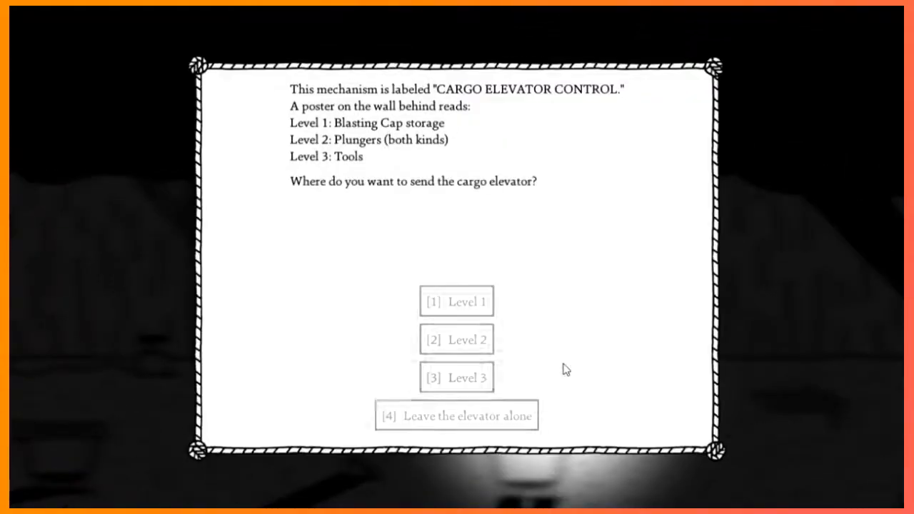
pyautogui.click(457, 414)
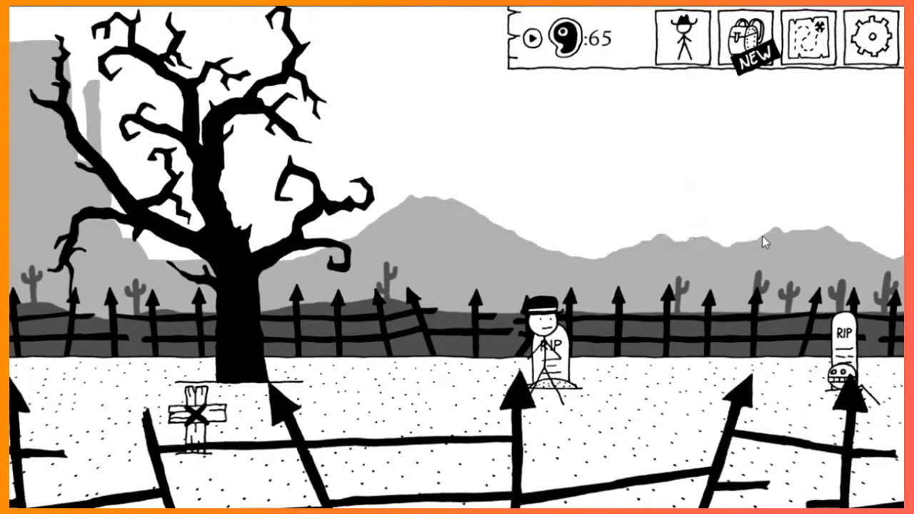
# Disturb a grave, shoot the agitated skeleton dead and accept the 3 XP and Glamour skill-up
pyautogui.click(545, 350)
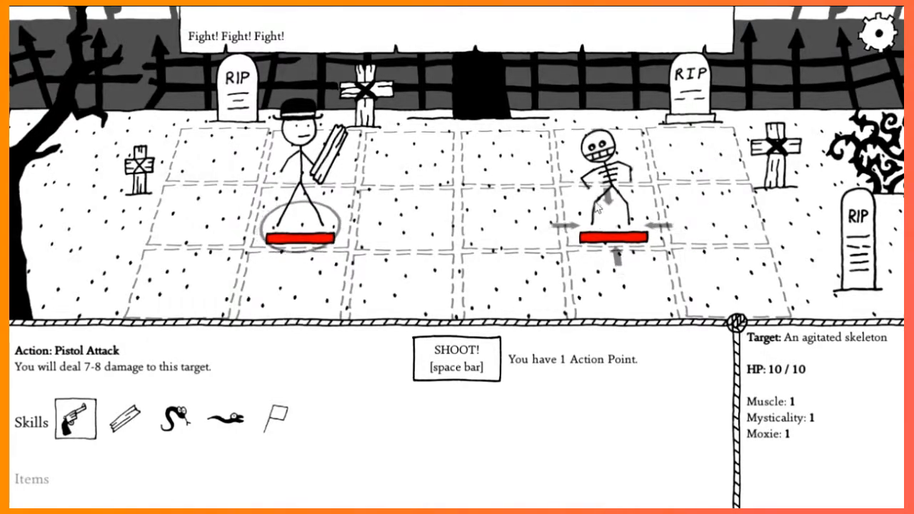
pyautogui.press('space')
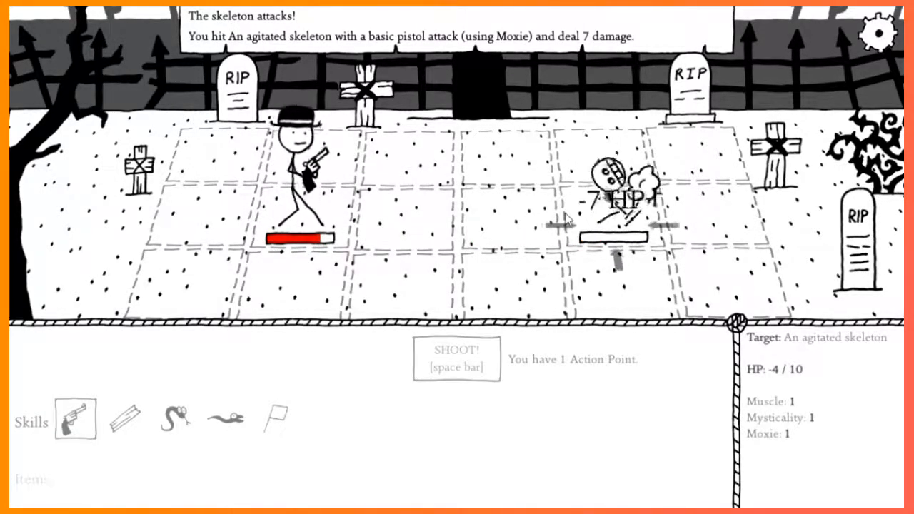
pyautogui.press('space')
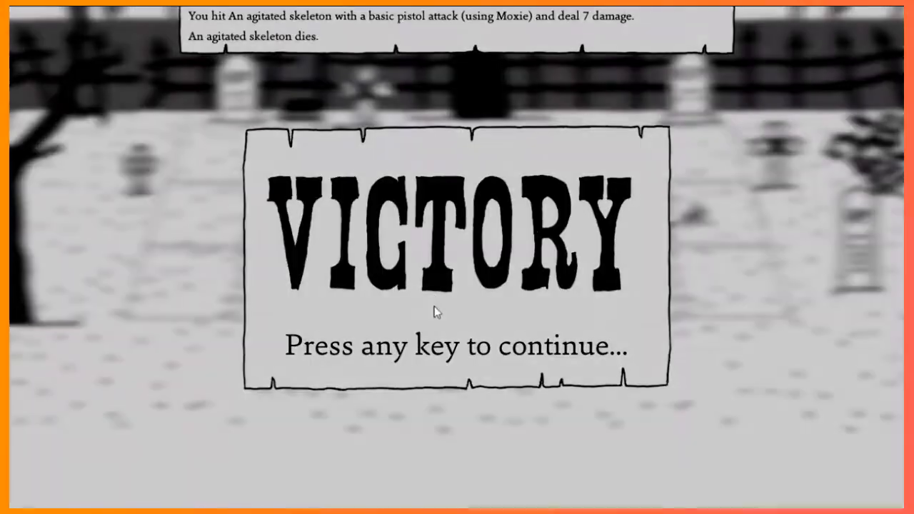
pyautogui.press('space')
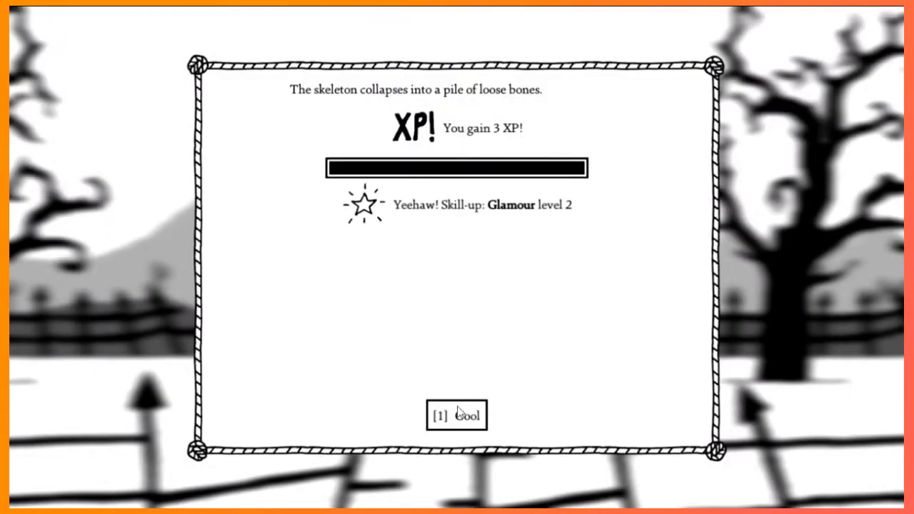
pyautogui.click(457, 415)
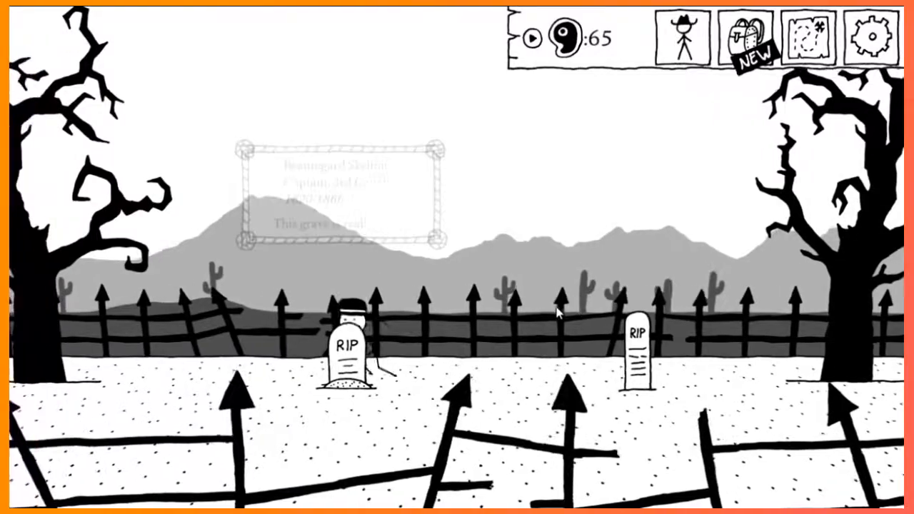
# Bring up the Boring Springs area map from the boneyard
pyautogui.click(809, 37)
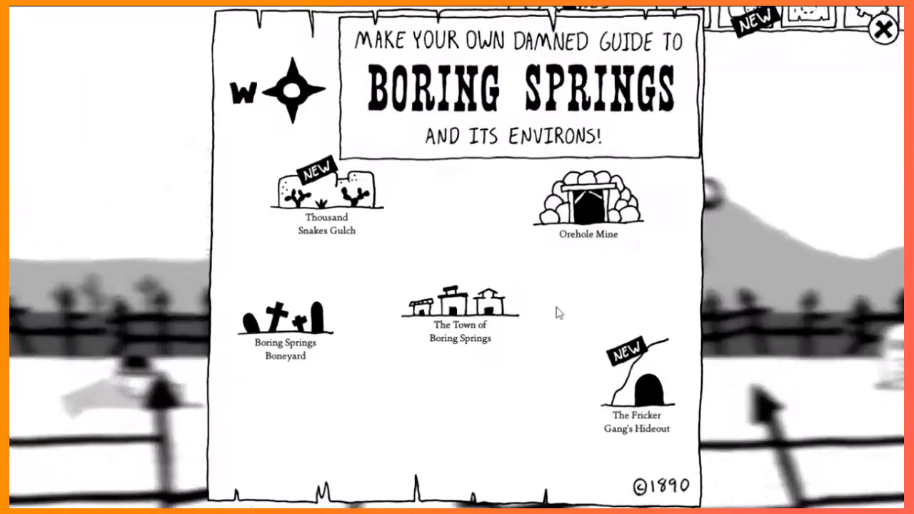
# Travel to Thousand Snakes Gulch, grab the shiny rock and attack the sleepy rattlesnake
pyautogui.click(325, 189)
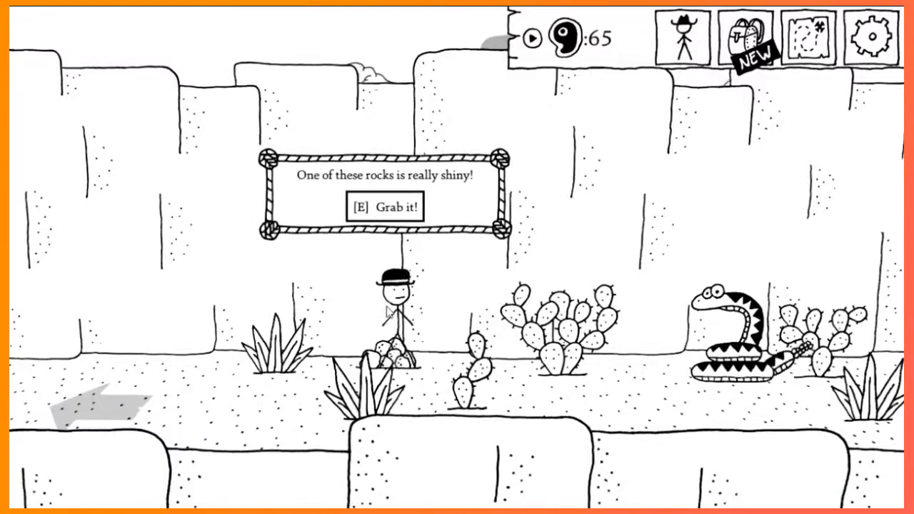
pyautogui.press('e')
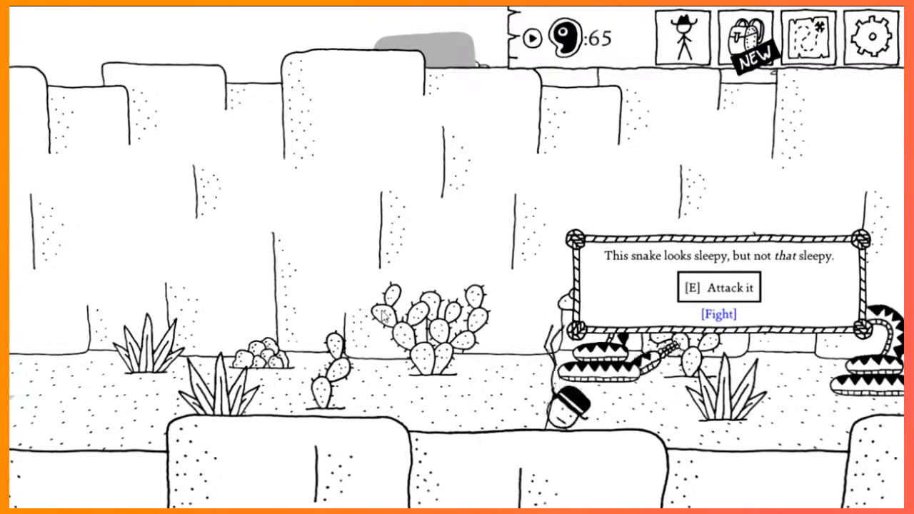
pyautogui.click(719, 316)
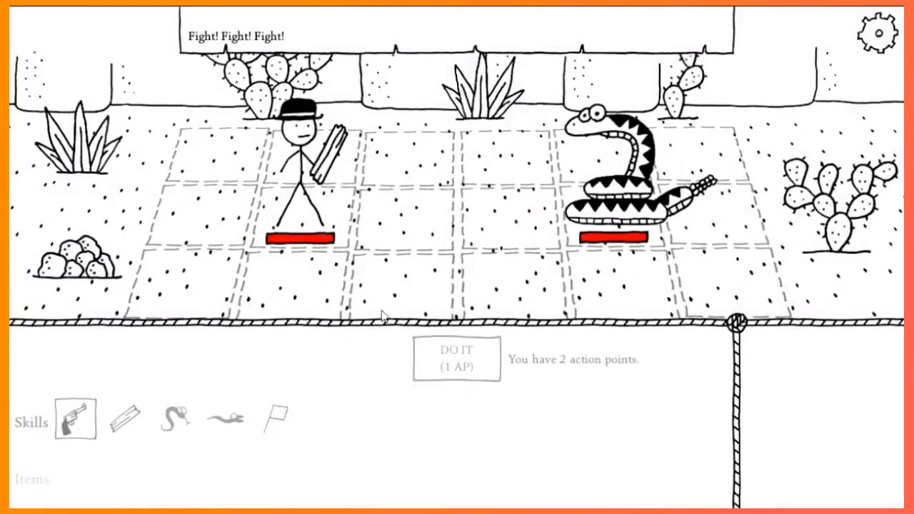
# Shoot then strike the sleepy rattlesnake to finish it and dismiss the victory screen
pyautogui.click(175, 417)
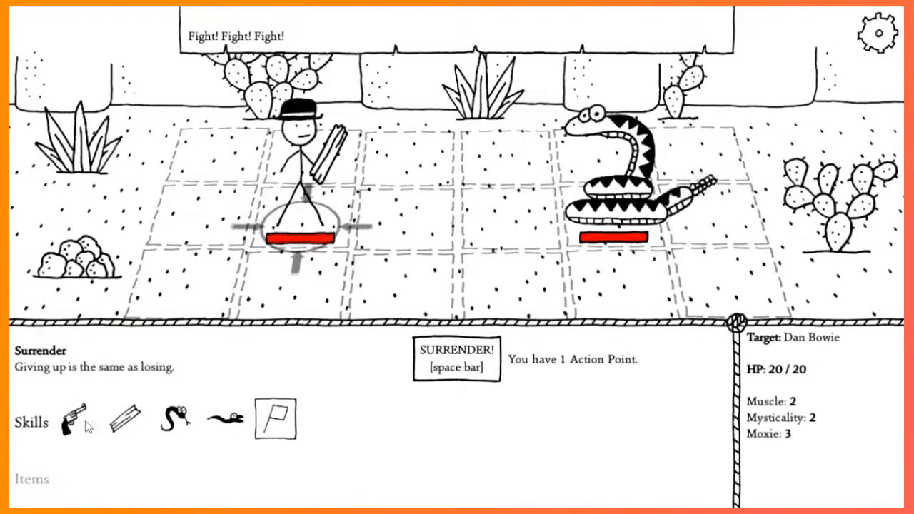
pyautogui.click(74, 417)
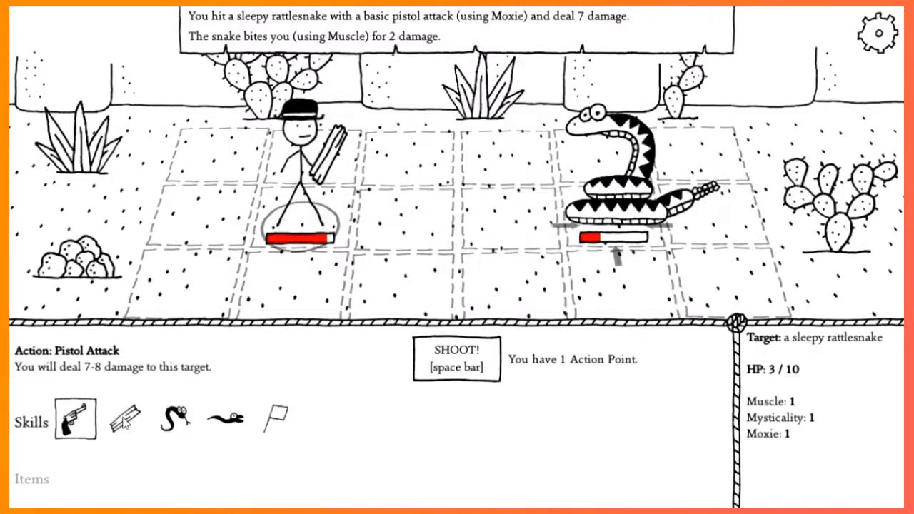
pyautogui.click(125, 417)
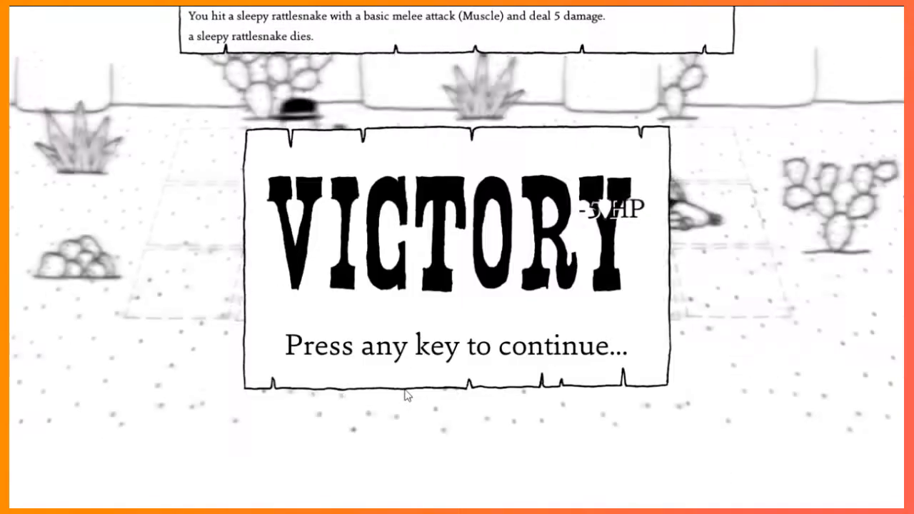
pyautogui.press('space')
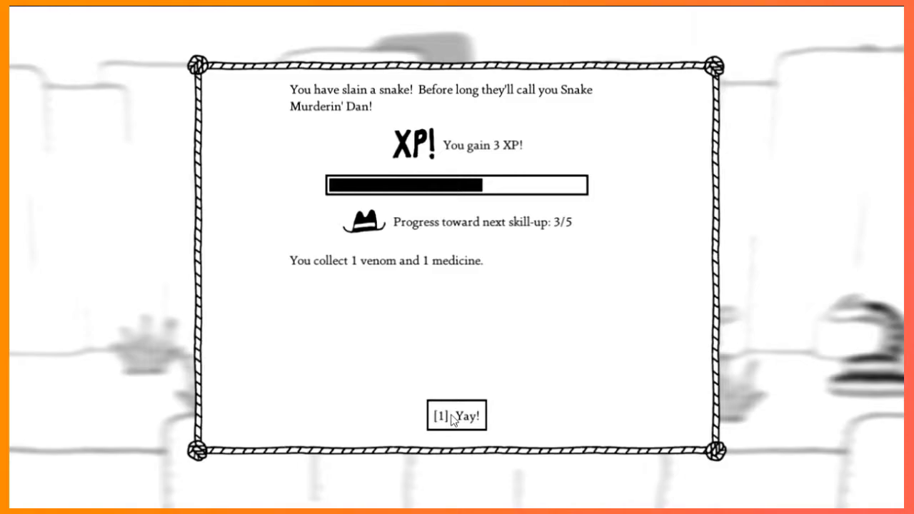
pyautogui.moveTo(392, 126)
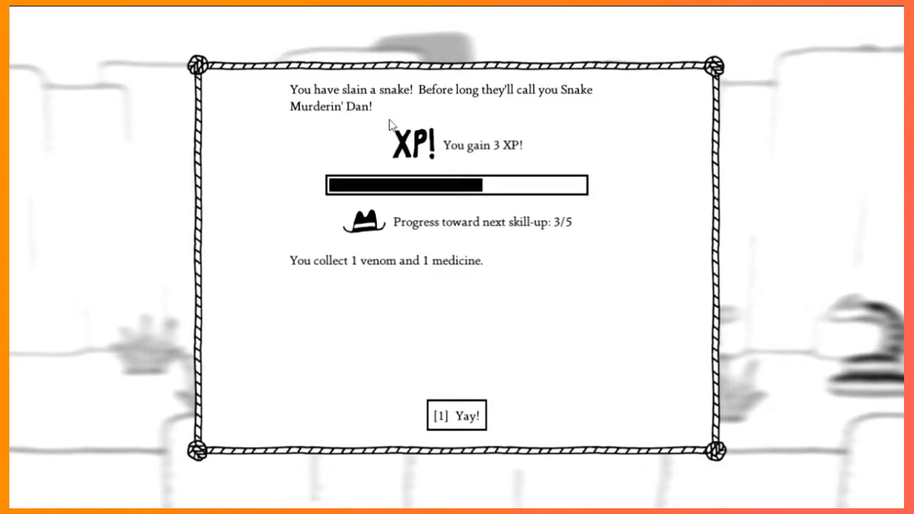
# Accept the venom and medicine, then shoot the startled rattlesnake for XP and a Moxie skill-up
pyautogui.click(457, 416)
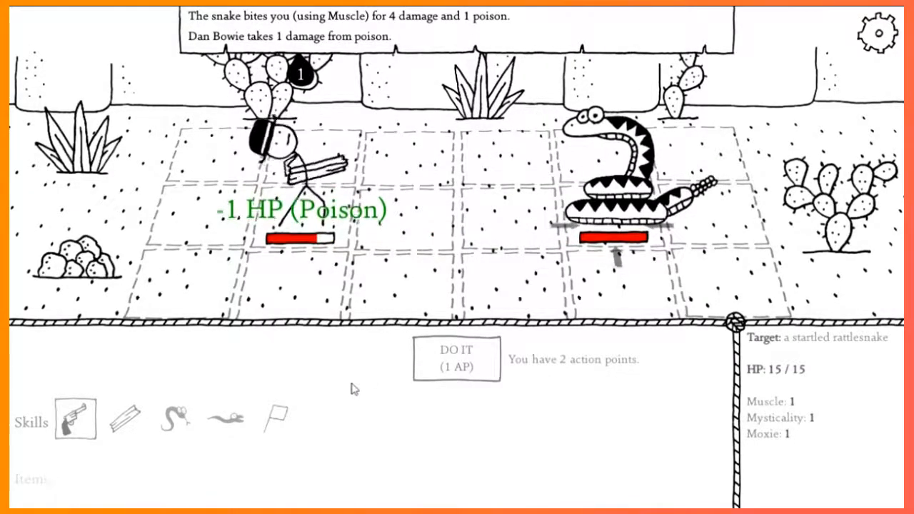
pyautogui.click(456, 357)
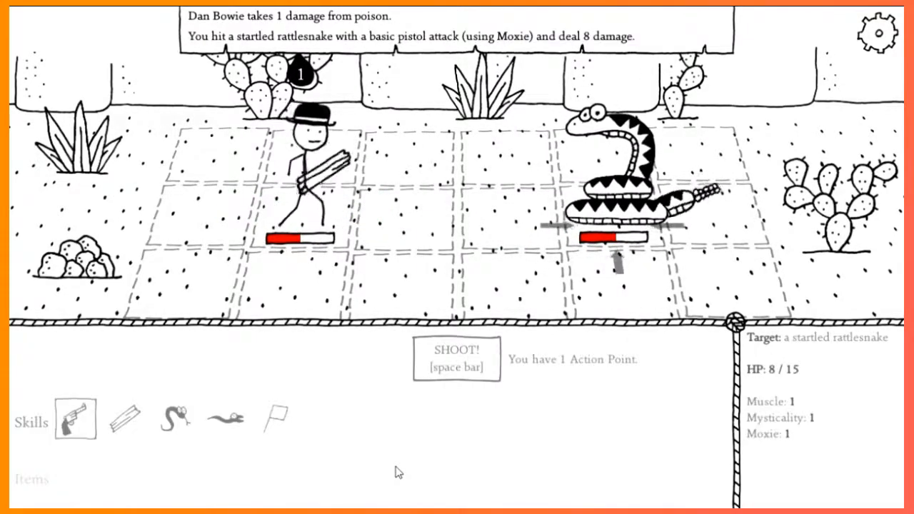
pyautogui.press('space')
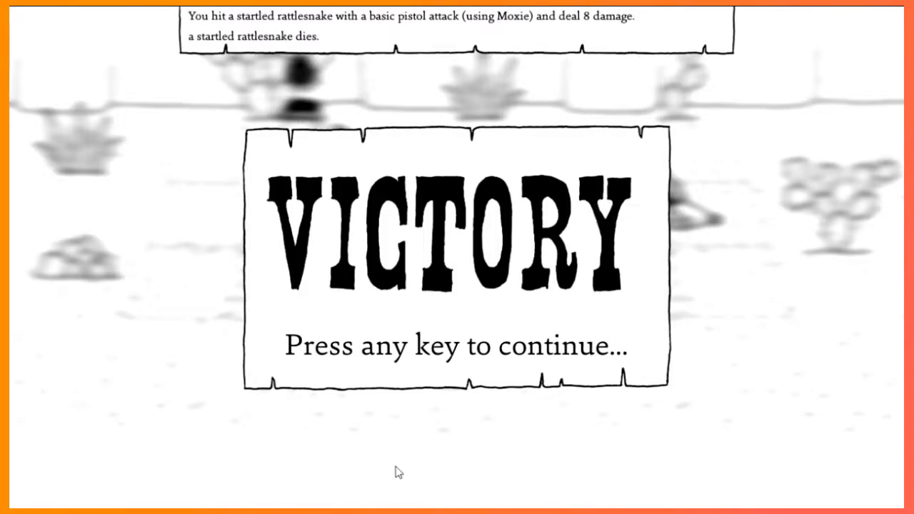
pyautogui.press('space')
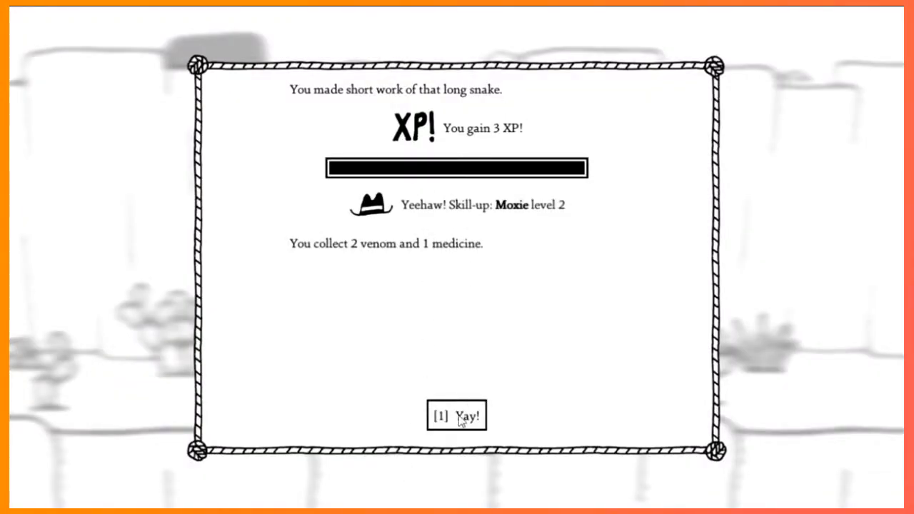
pyautogui.click(457, 415)
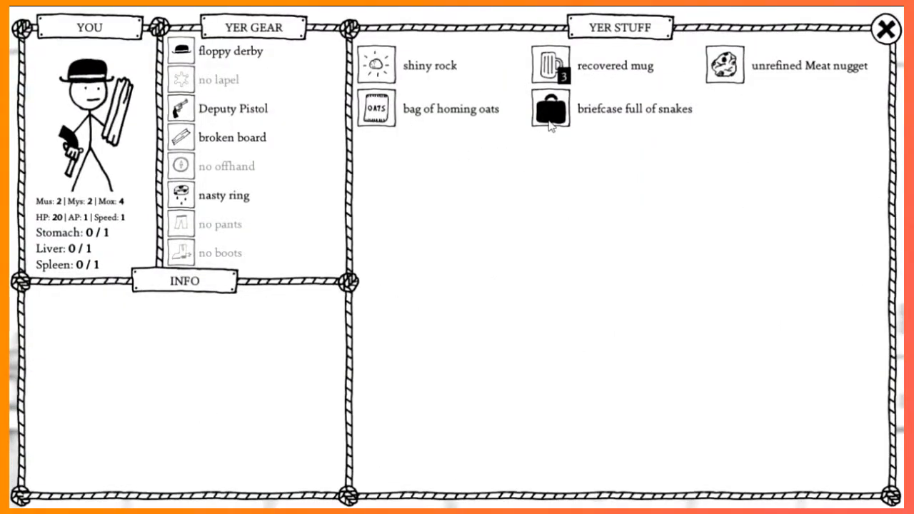
pyautogui.moveTo(526, 130)
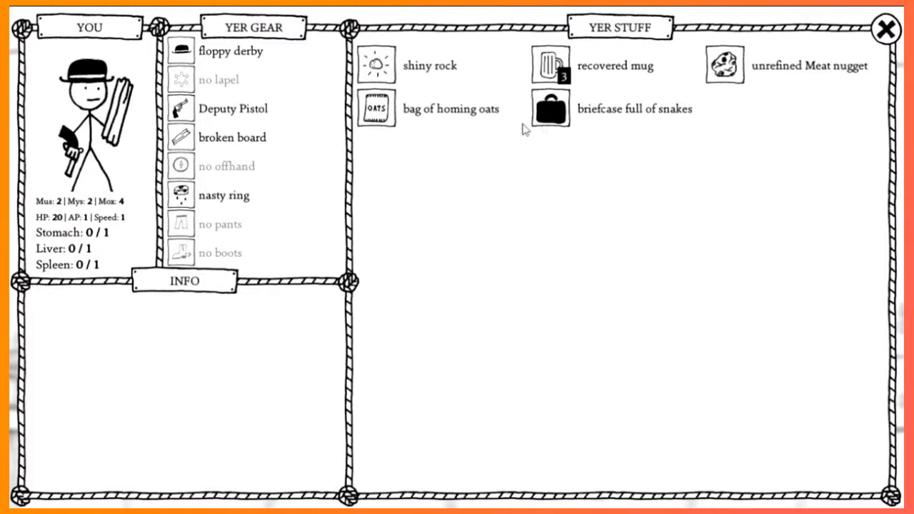
pyautogui.moveTo(50, 217)
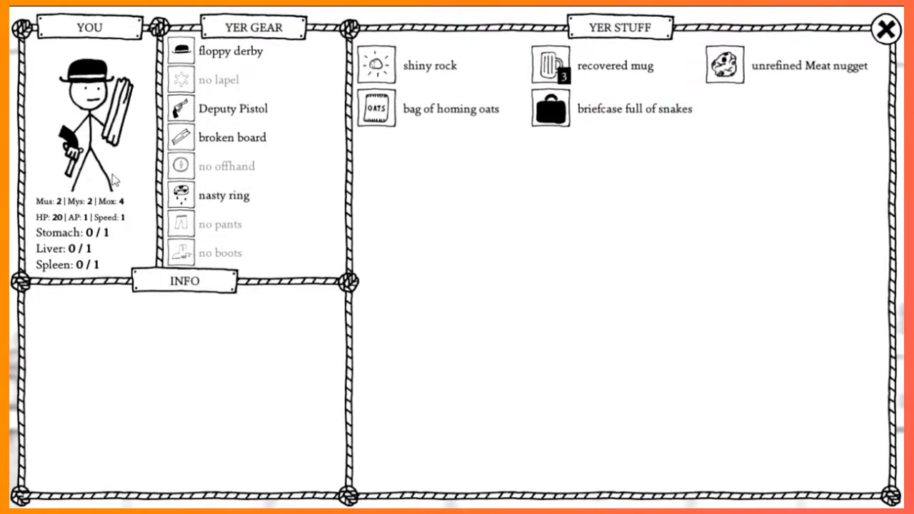
pyautogui.moveTo(871, 55)
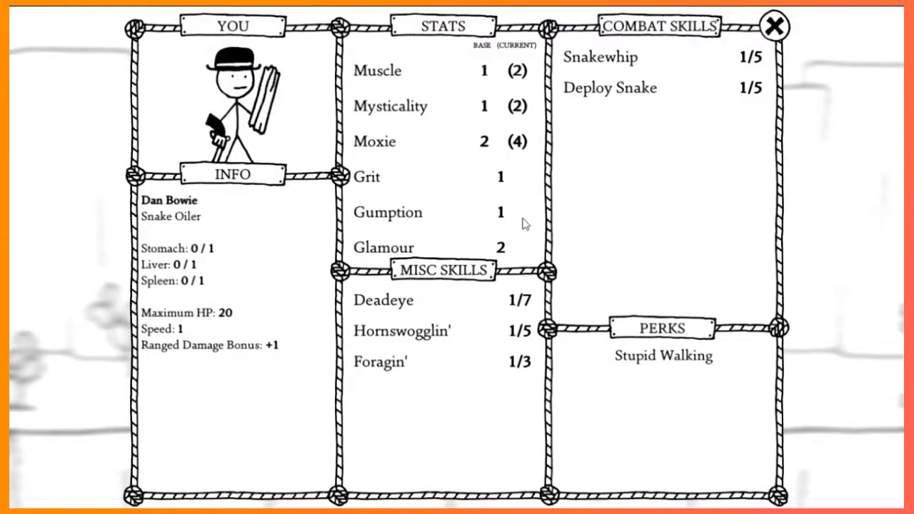
pyautogui.moveTo(226, 316)
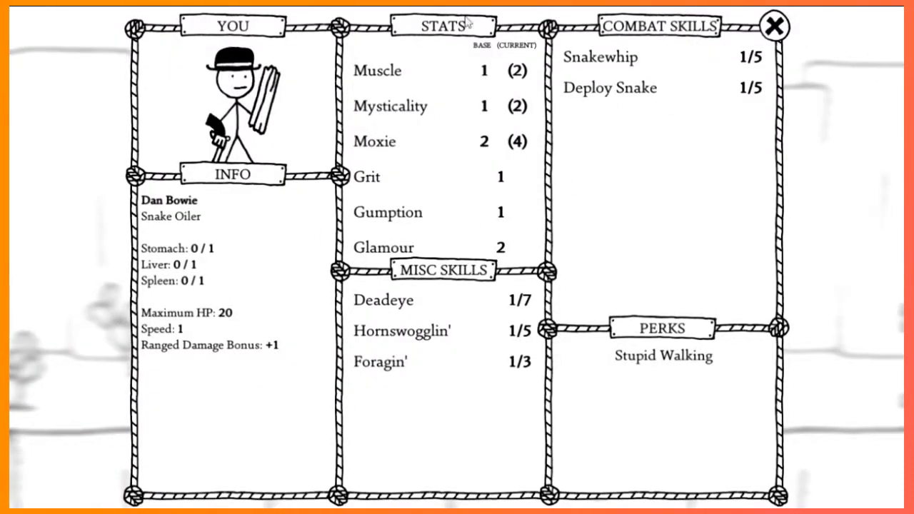
pyautogui.moveTo(526, 131)
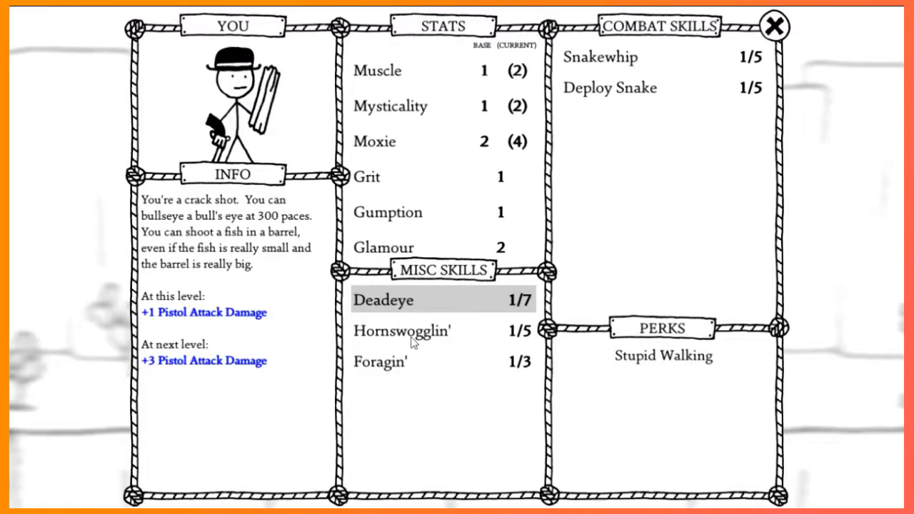
# Read the misc, Deploy Snake and Snakewhip skill descriptions on the character sheet and close it
pyautogui.click(380, 362)
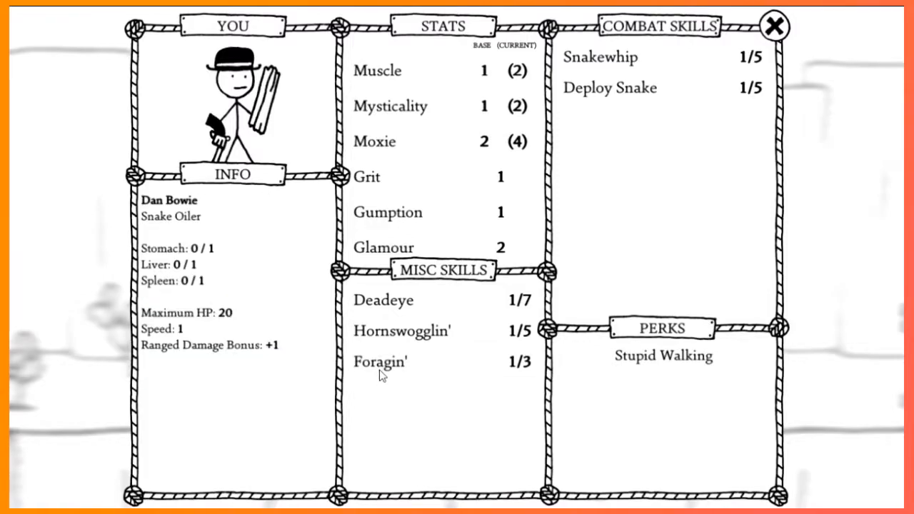
pyautogui.moveTo(752, 100)
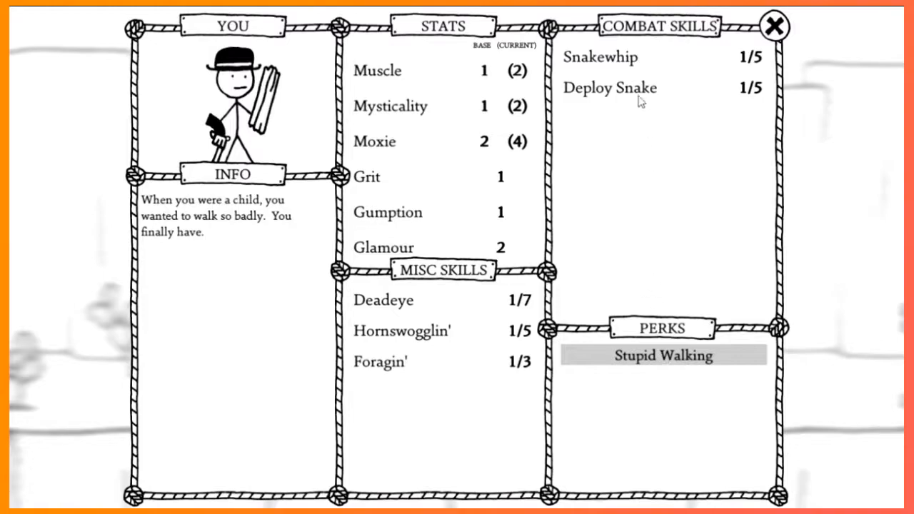
pyautogui.click(611, 87)
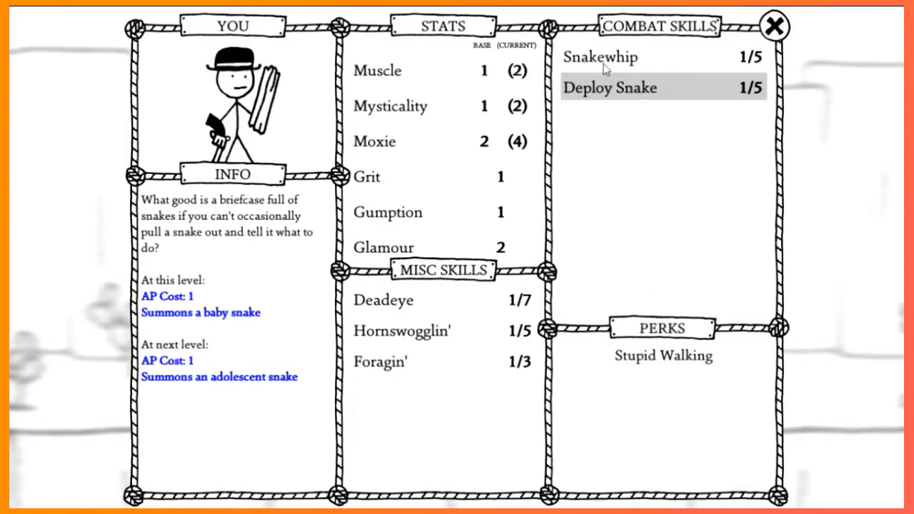
pyautogui.click(600, 57)
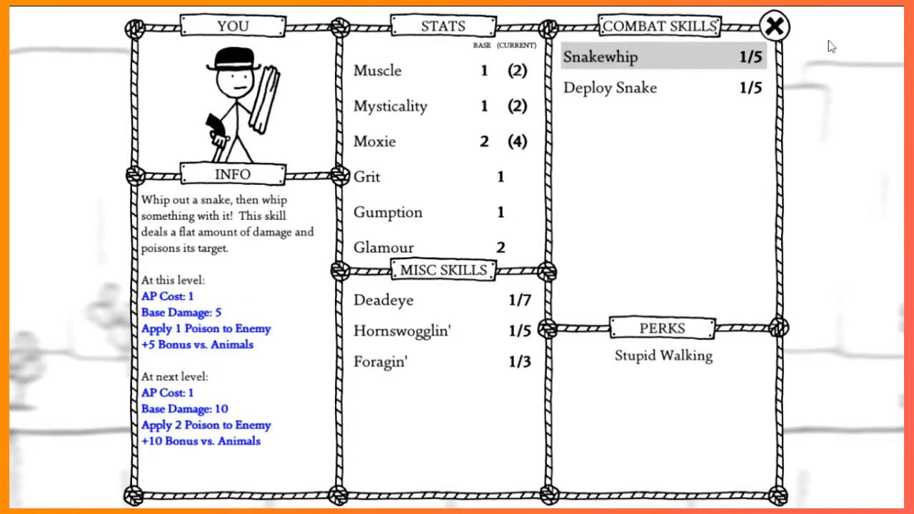
pyautogui.click(775, 26)
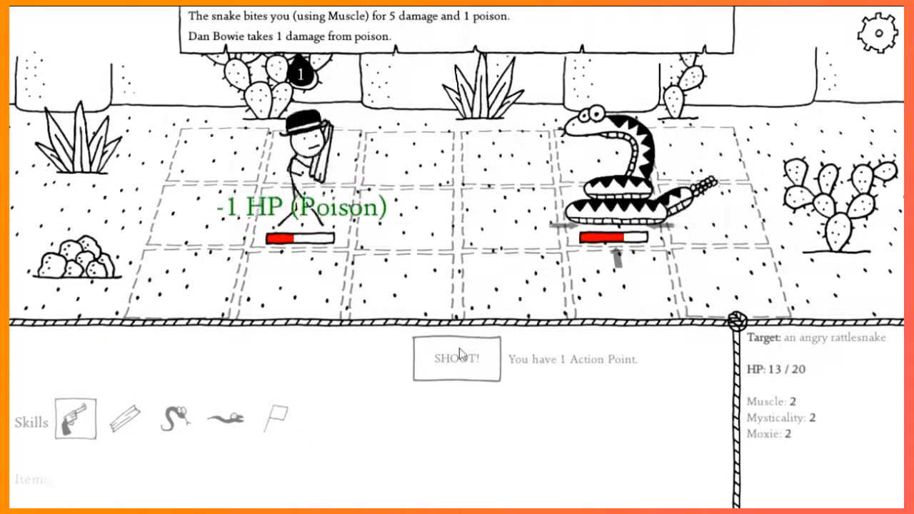
# Shoot the angry rattlesnake dead with the pistol and continue past the Victory screen
pyautogui.click(74, 420)
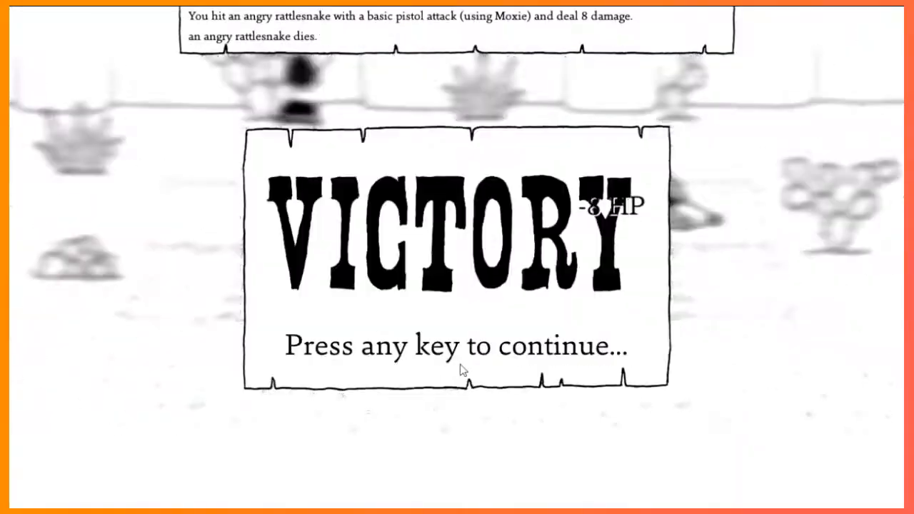
pyautogui.press('space')
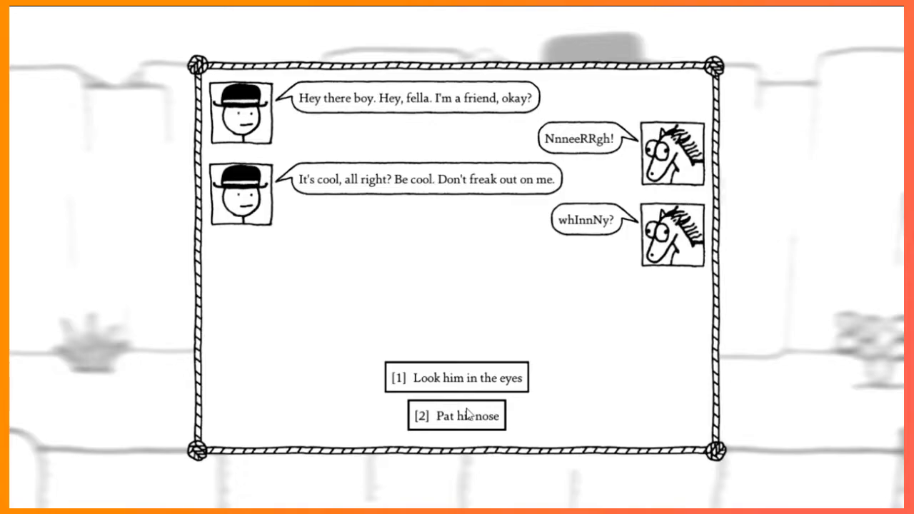
# Calm the crazy horse by choosing "Look him in the eyes" then "Pat his nose"
pyautogui.click(458, 377)
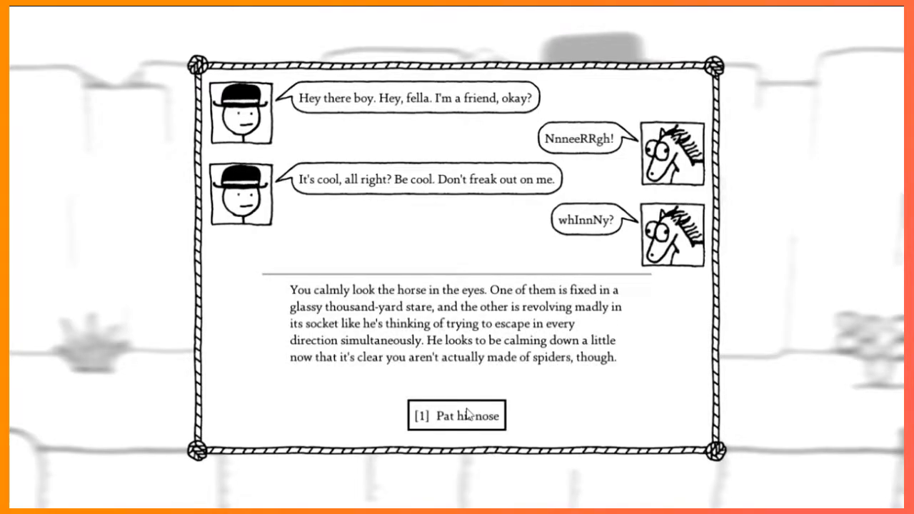
pyautogui.click(457, 415)
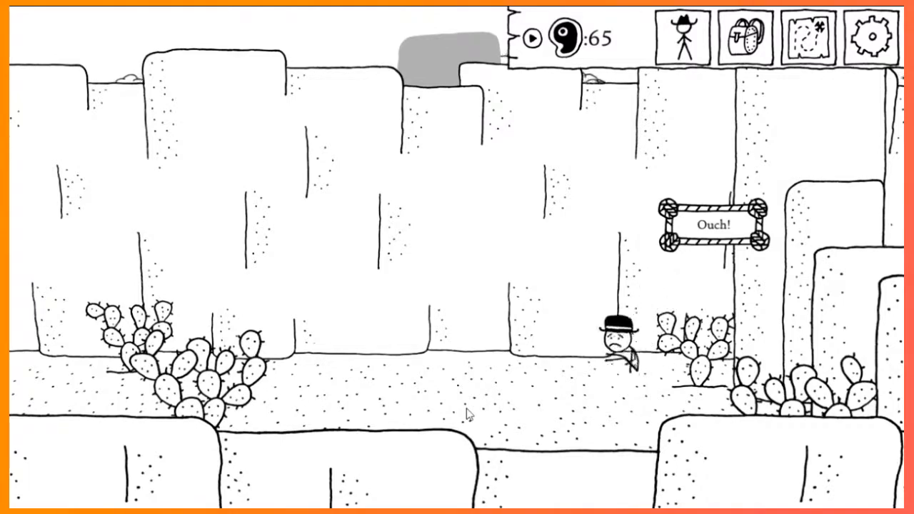
# Walk across the canyon, check the Foragin' skill on the character sheet, and bring up the Boring Springs map
pyautogui.click(683, 35)
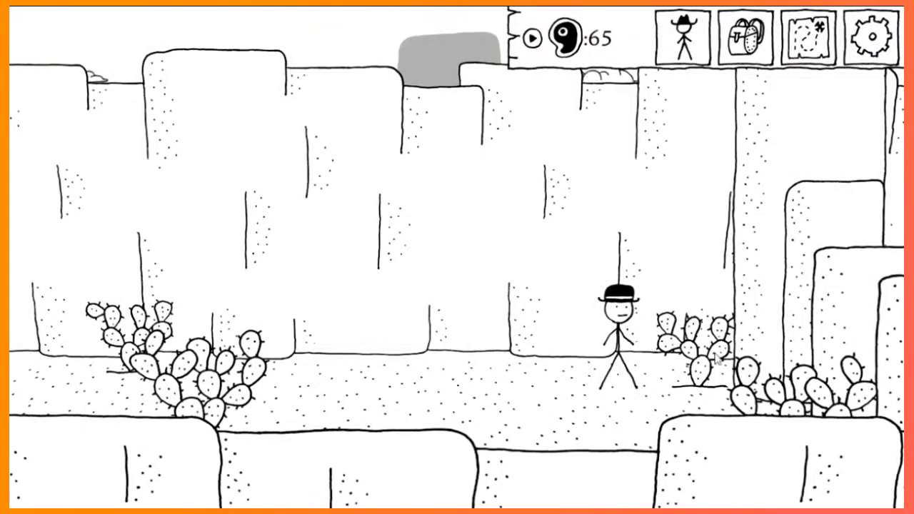
pyautogui.moveTo(807, 37)
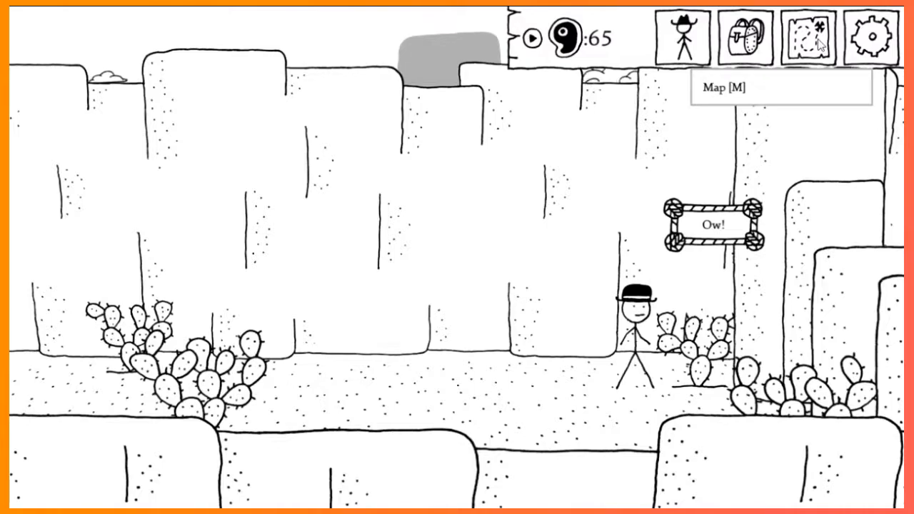
pyautogui.click(681, 37)
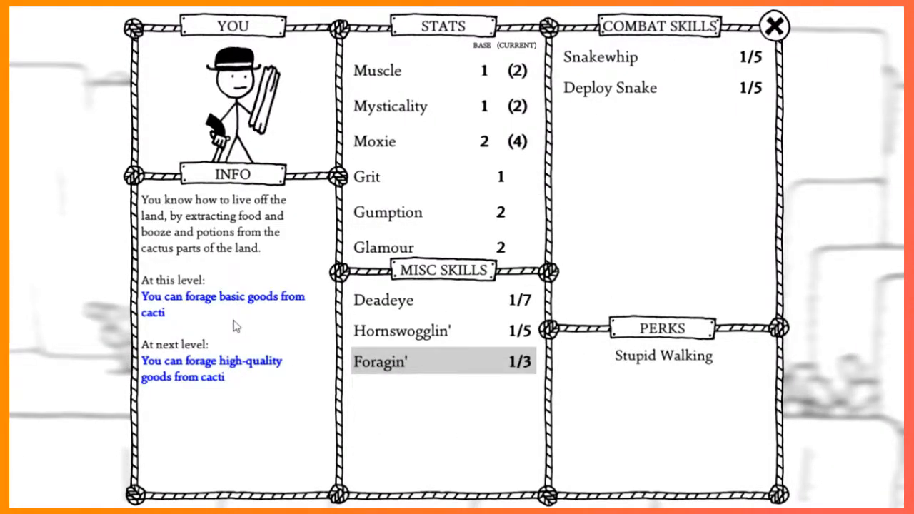
pyautogui.moveTo(786, 140)
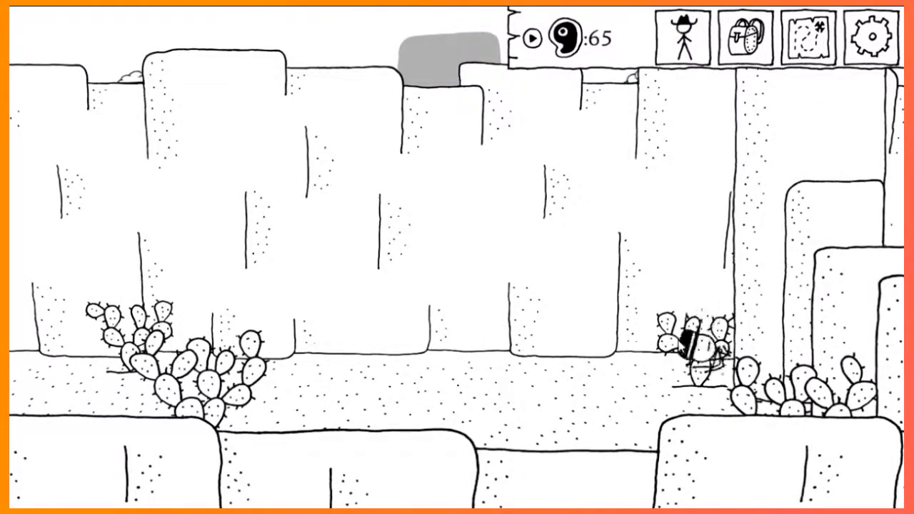
pyautogui.moveTo(807, 40)
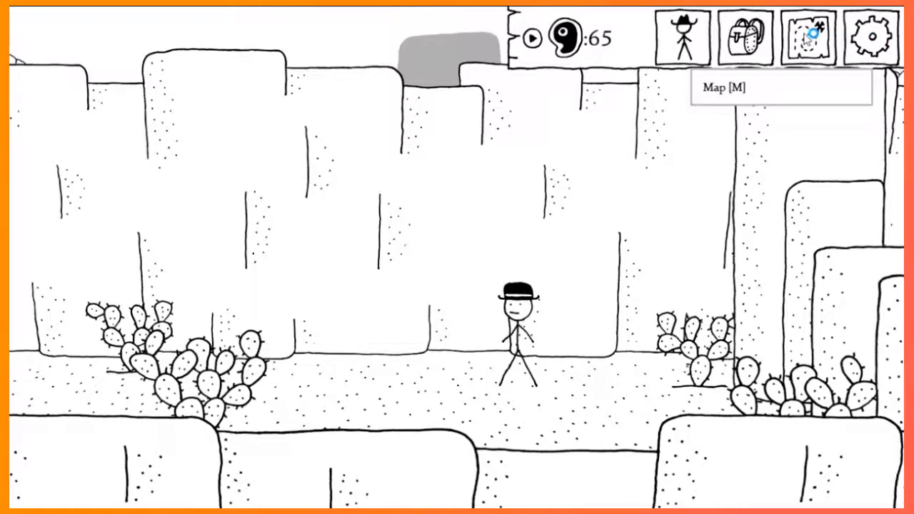
pyautogui.click(807, 37)
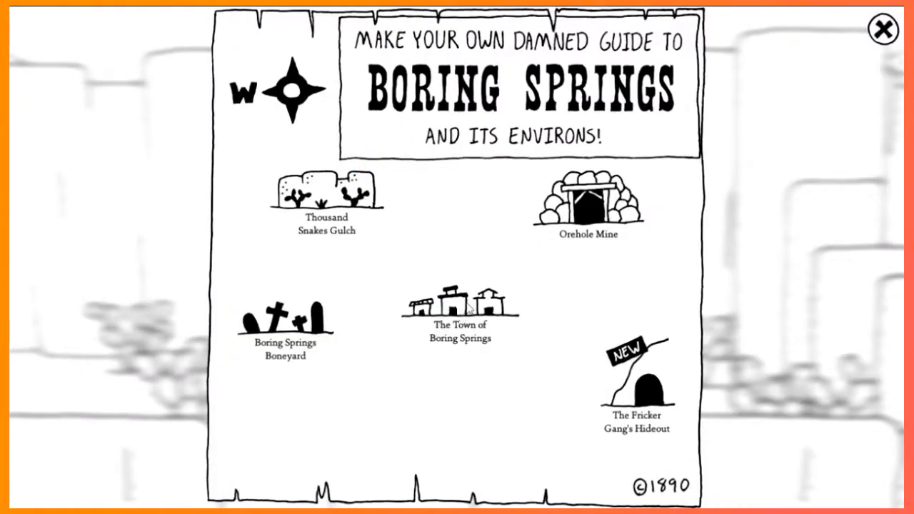
# Travel to The Town of Boring Springs and answer "Any time!" to collect 300 Meat for the pale horse
pyautogui.click(883, 27)
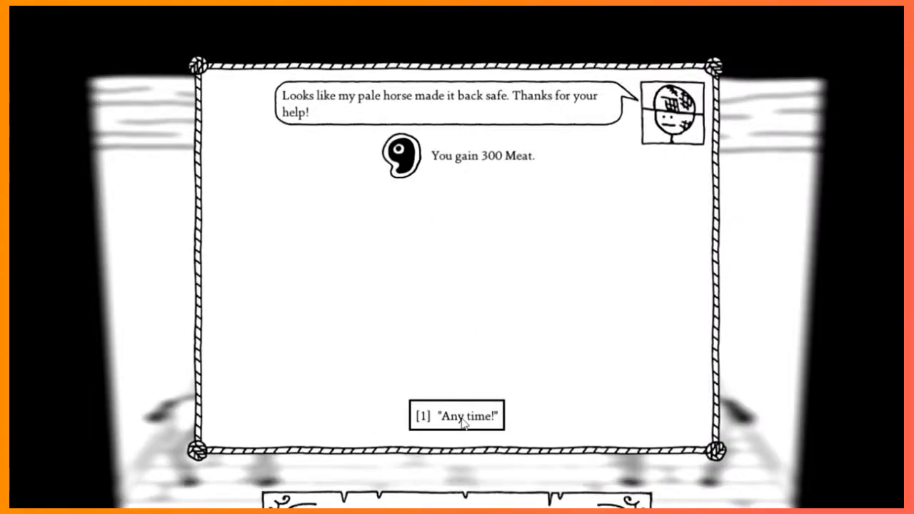
pyautogui.click(456, 416)
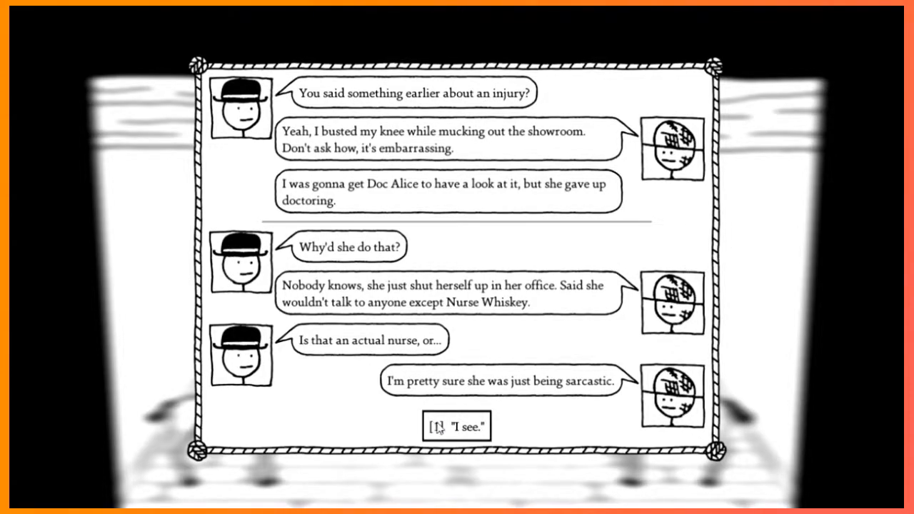
pyautogui.moveTo(466, 438)
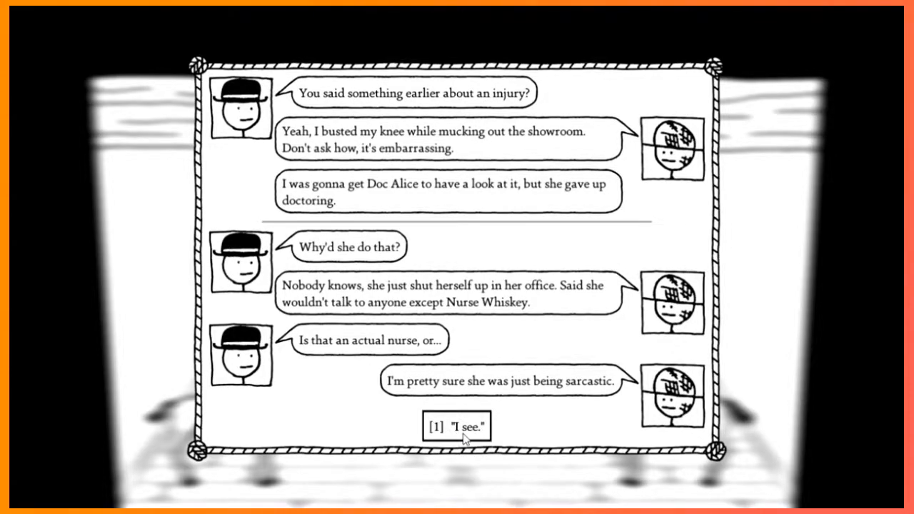